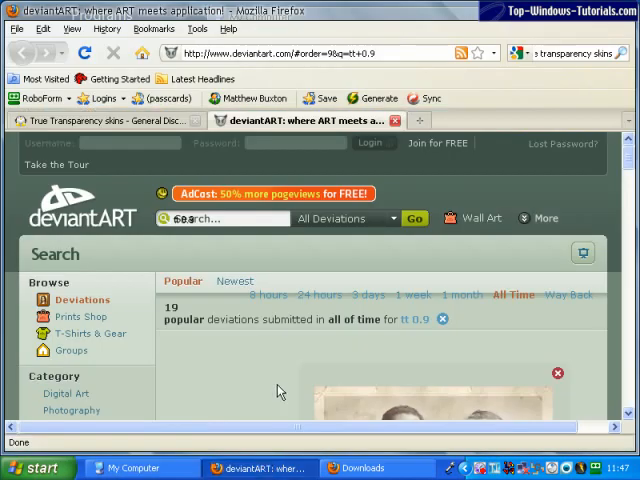
# Scroll the deviantART results and open the 'Broken Aero for TT 0.9.X' skin page
pyautogui.scroll(-3)
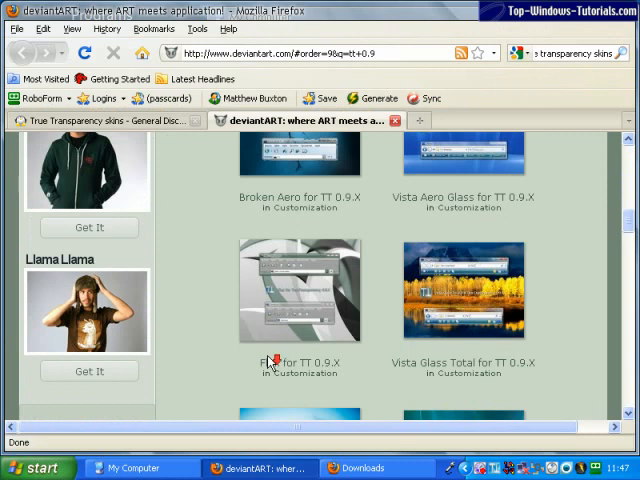
pyautogui.scroll(-3)
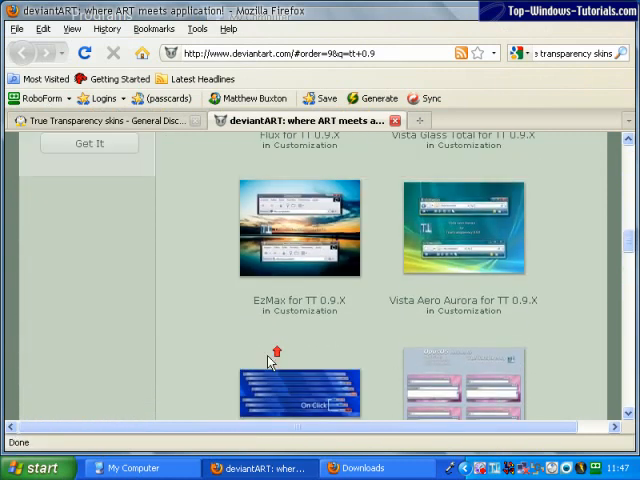
pyautogui.scroll(-3)
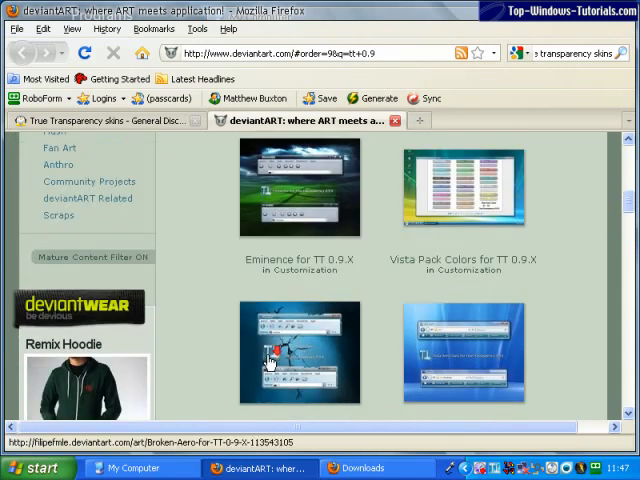
pyautogui.scroll(-3)
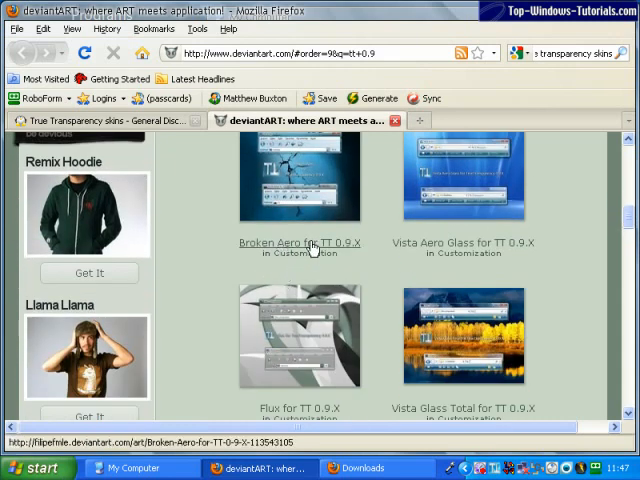
pyautogui.click(300, 244)
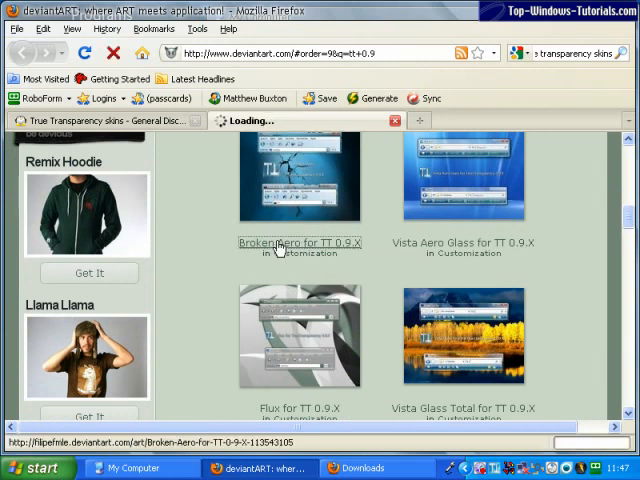
pyautogui.click(300, 244)
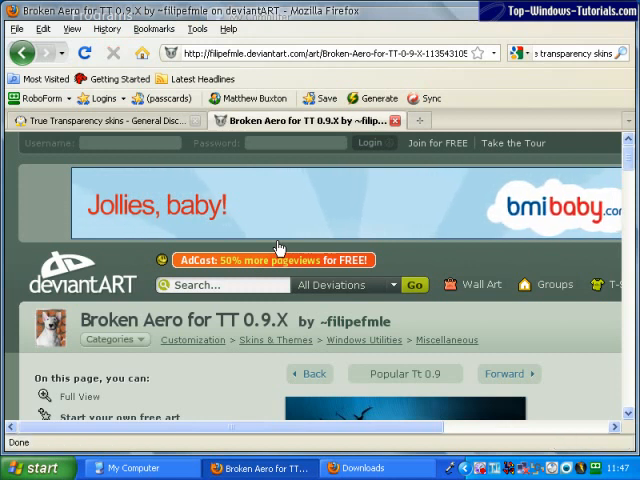
# Download the Broken Aero .rar archive from the deviation page's sidebar link
pyautogui.scroll(-3)
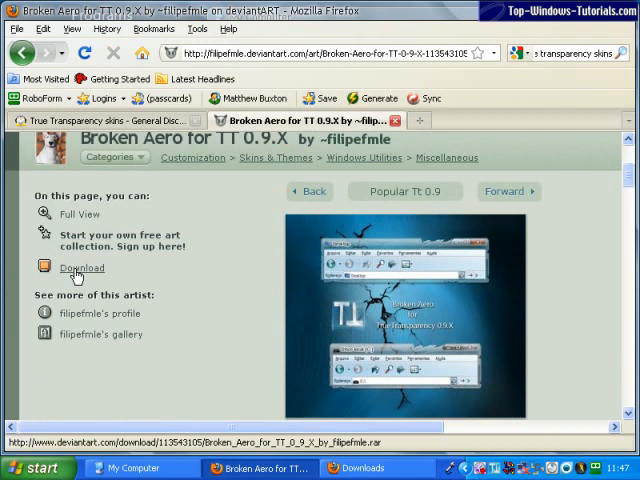
pyautogui.click(82, 268)
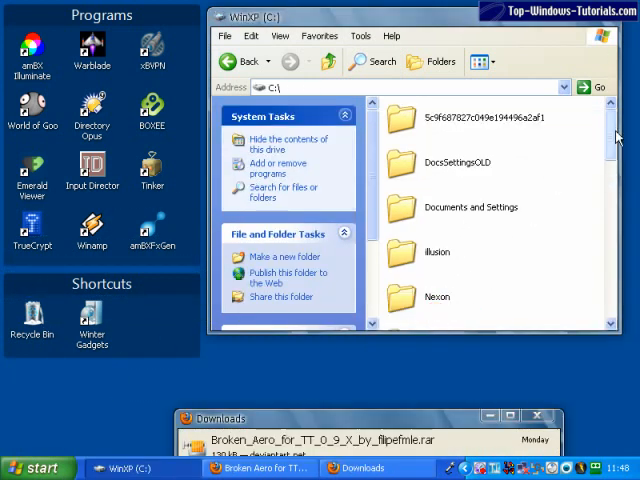
# Scroll drive C: and open the TrueTransparency folder to reach its skin folder
pyautogui.scroll(-3)
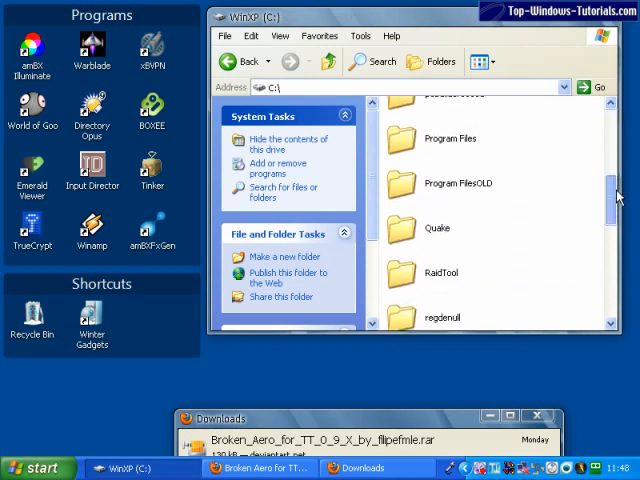
pyautogui.scroll(-3)
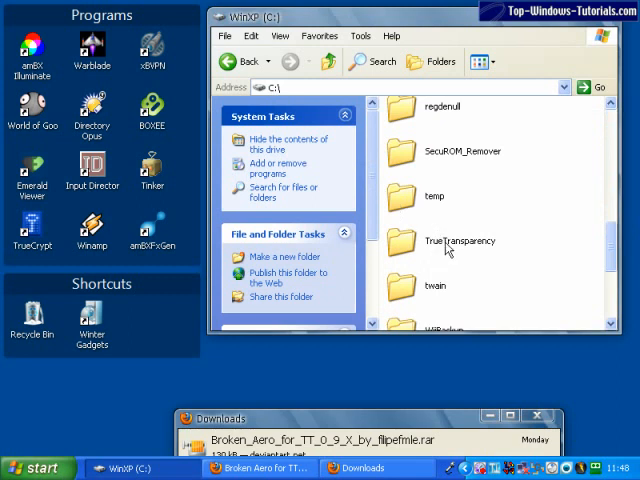
pyautogui.doubleClick(460, 240)
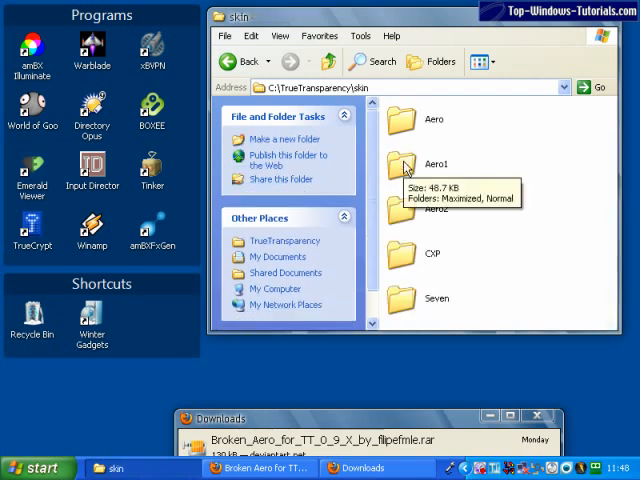
pyautogui.moveTo(356, 420)
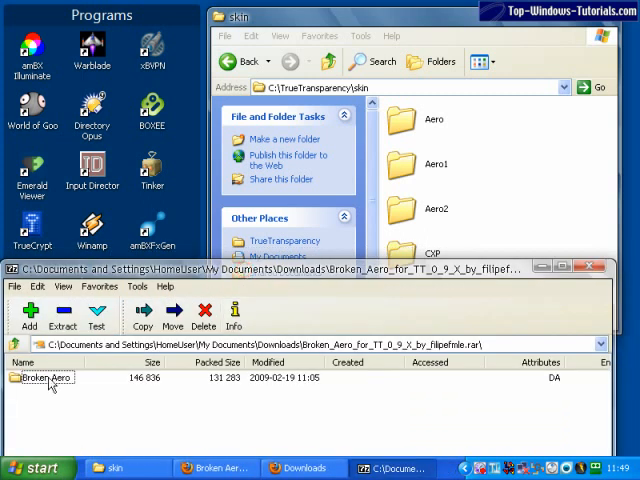
pyautogui.moveTo(44, 388)
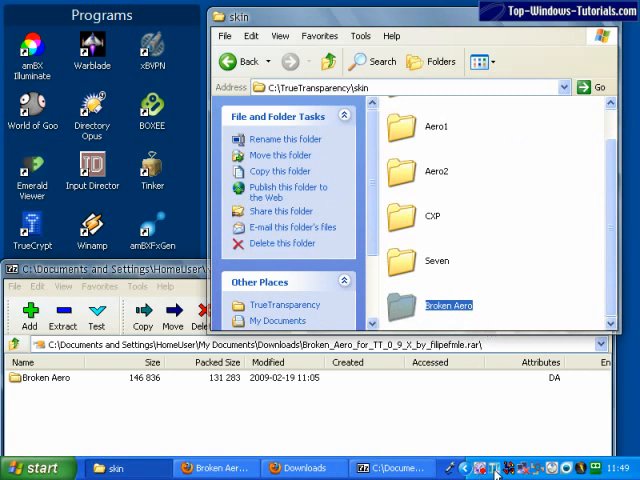
# Drop the Broken_Aero folder from 7-Zip into C:\TrueTransparency\skin
pyautogui.click(496, 468)
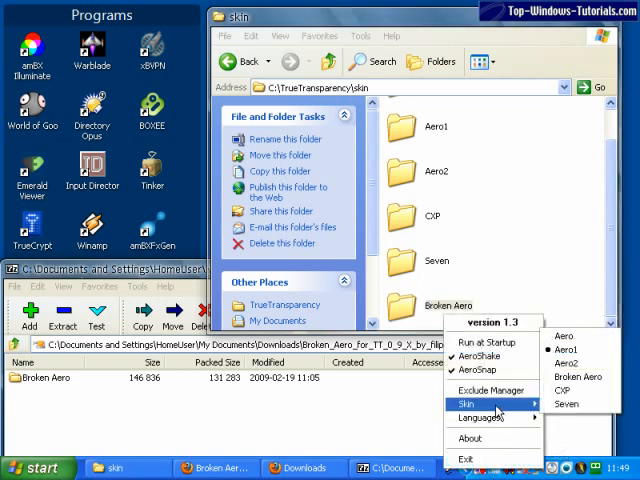
pyautogui.moveTo(580, 376)
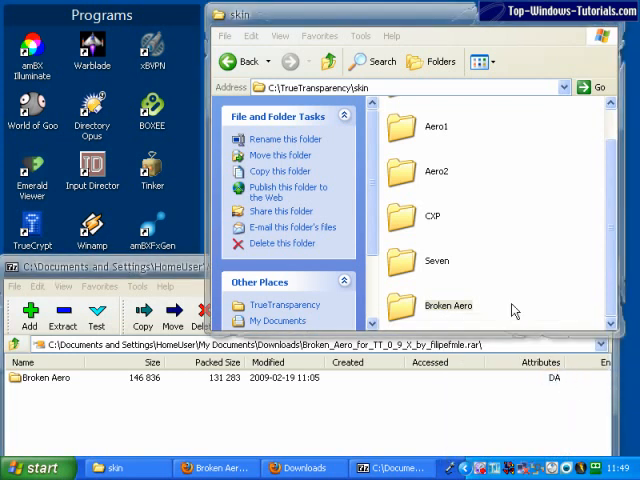
pyautogui.moveTo(560, 60)
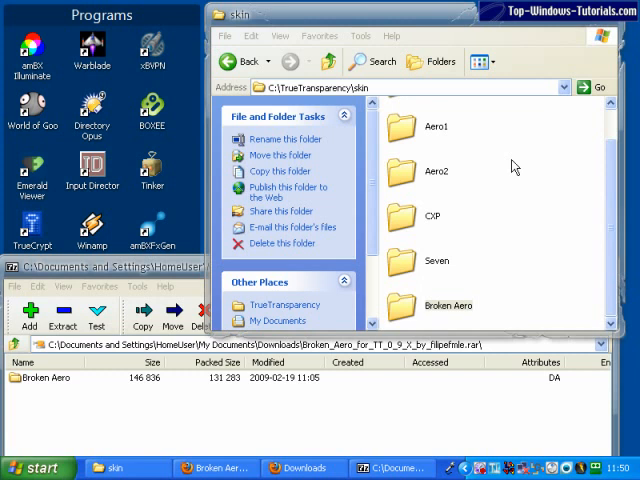
pyautogui.moveTo(216, 468)
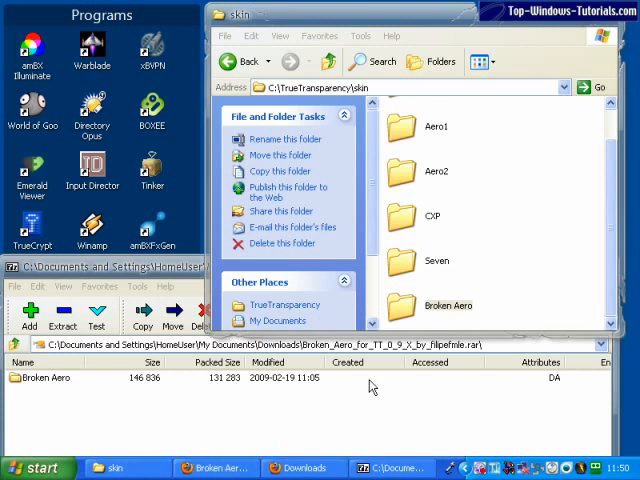
pyautogui.moveTo(484, 468)
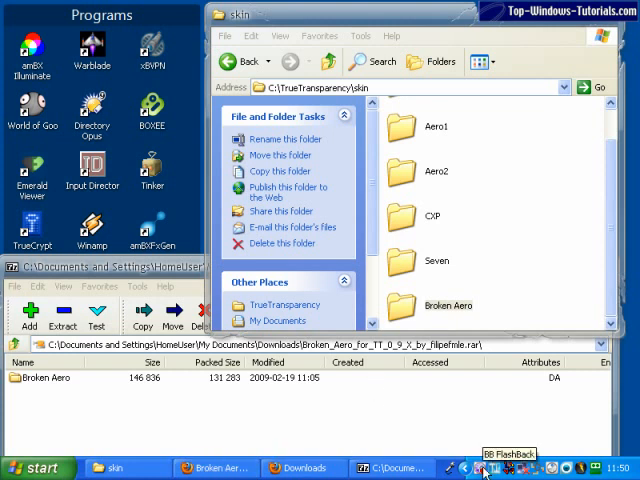
pyautogui.moveTo(500, 468)
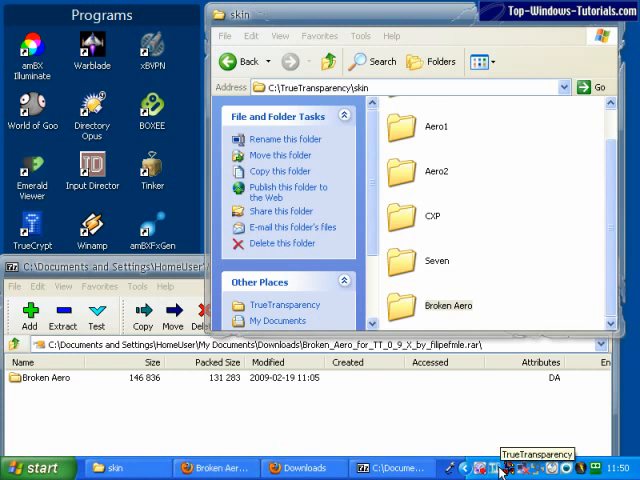
# Use the True Transparency tray menu to apply Broken Aero and launch Exclude Manager
pyautogui.click(500, 468)
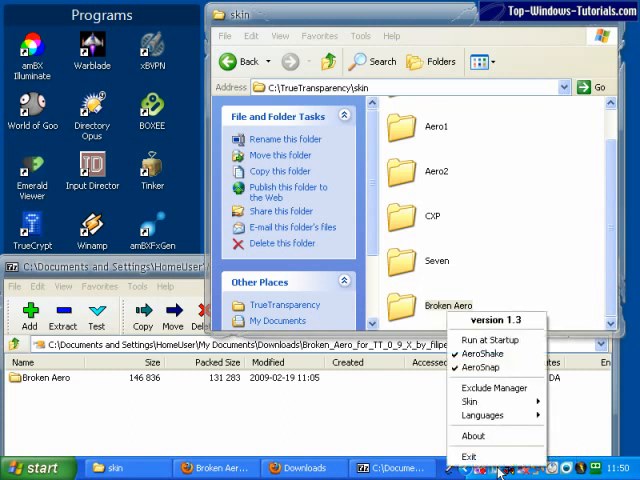
pyautogui.moveTo(496, 388)
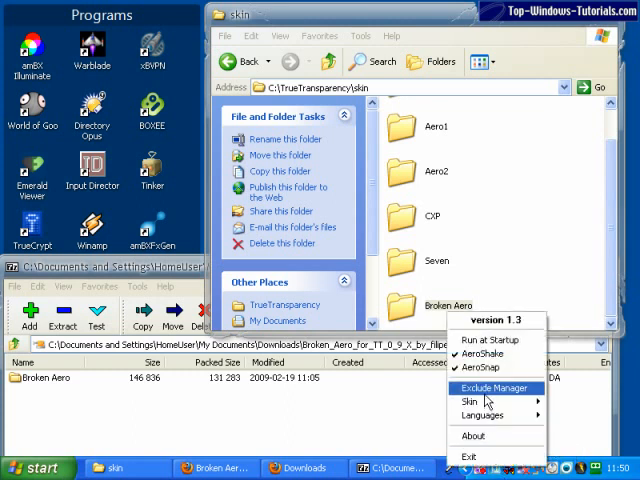
pyautogui.click(494, 388)
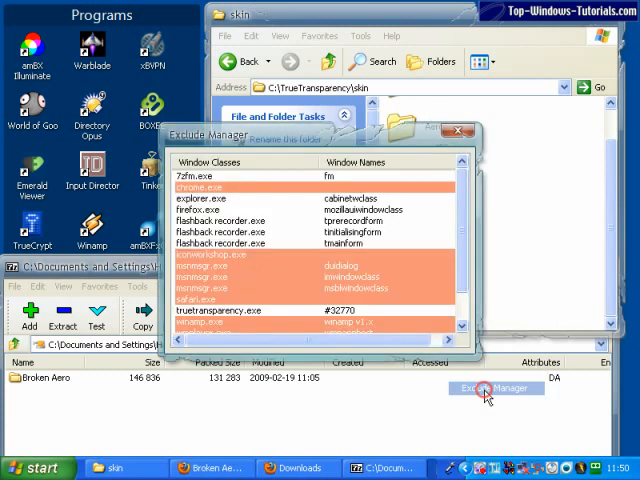
# Select firefox.exe in Exclude Manager and bring up its include/exclude choices
pyautogui.click(496, 388)
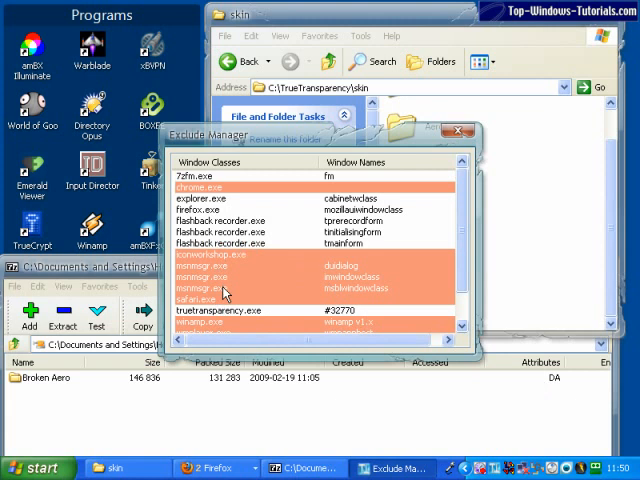
pyautogui.scroll(-3)
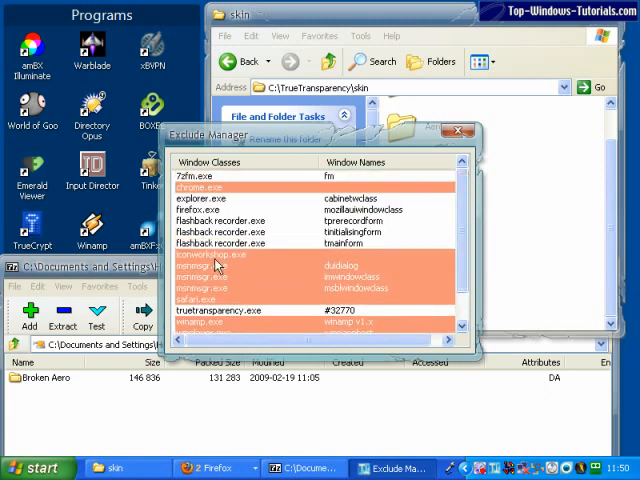
pyautogui.moveTo(250, 292)
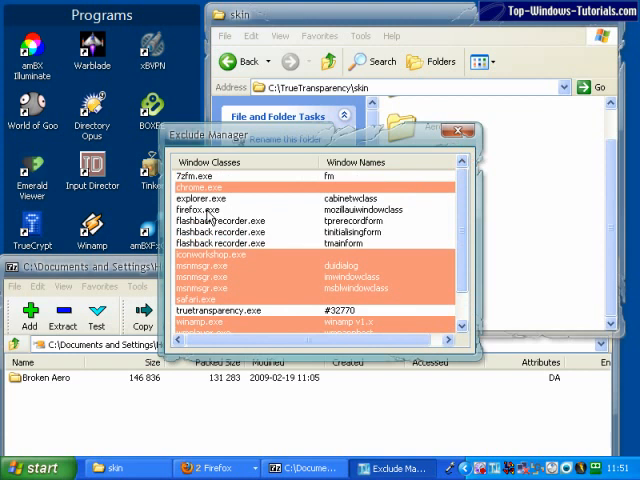
pyautogui.click(200, 208)
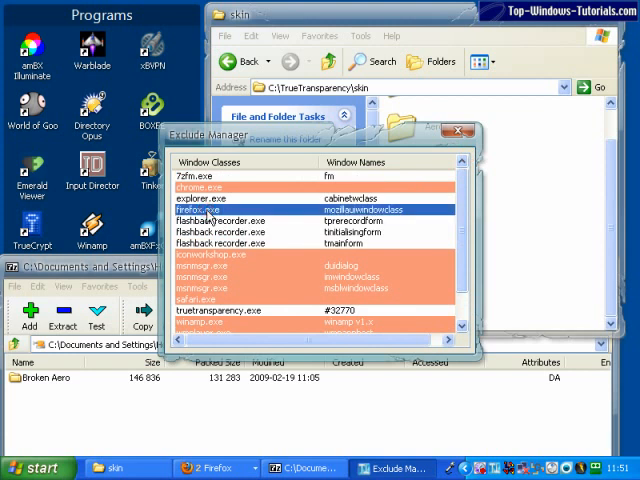
pyautogui.rightClick(200, 208)
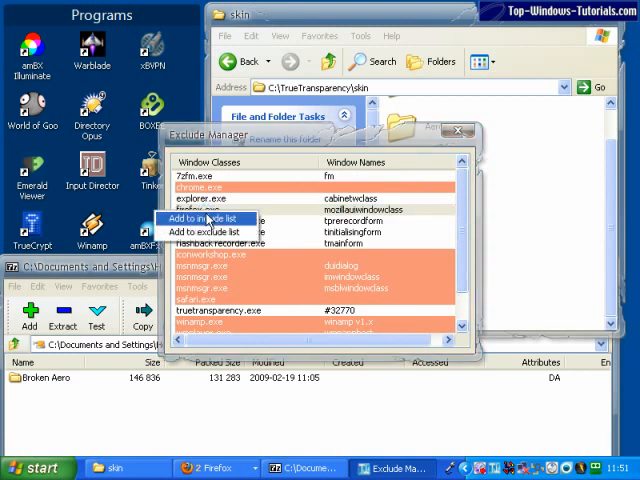
pyautogui.moveTo(204, 232)
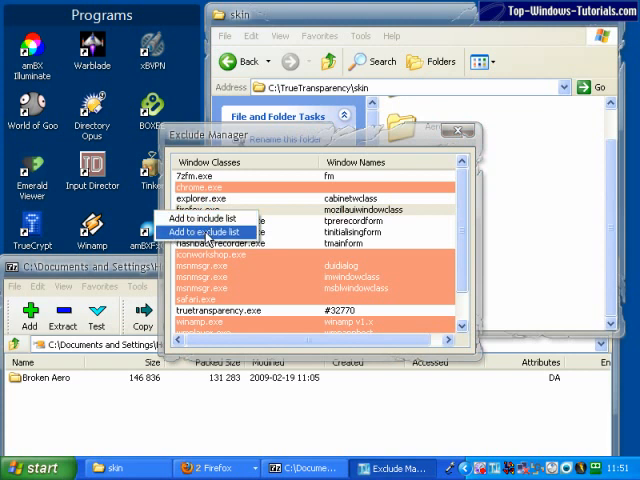